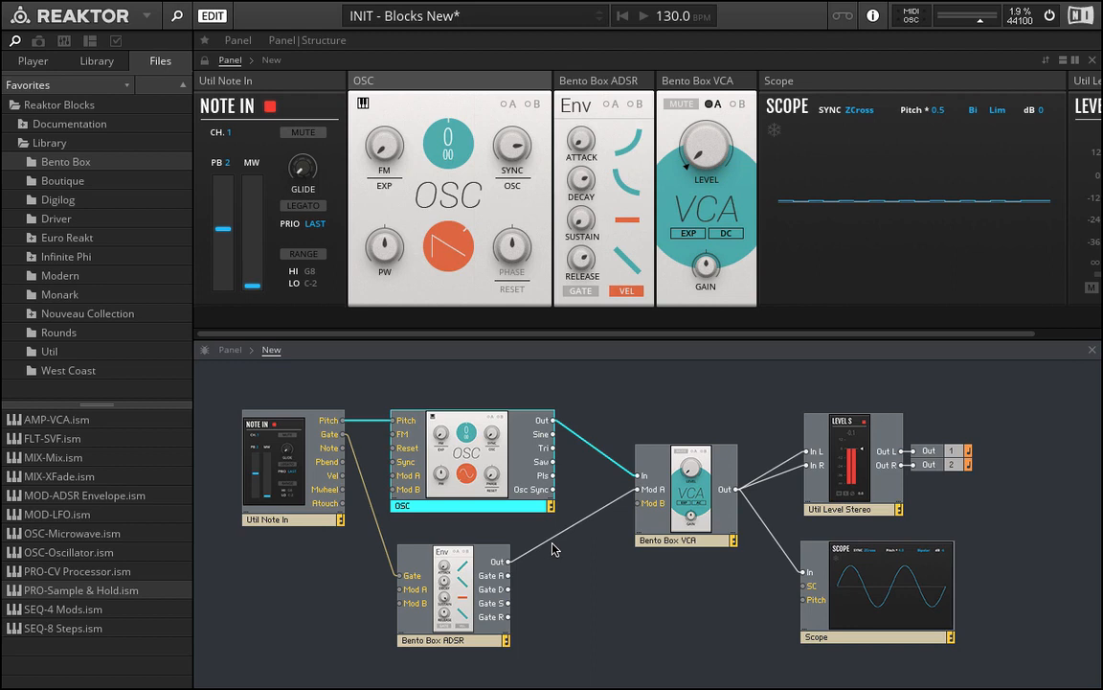
mouse_move(535, 257)
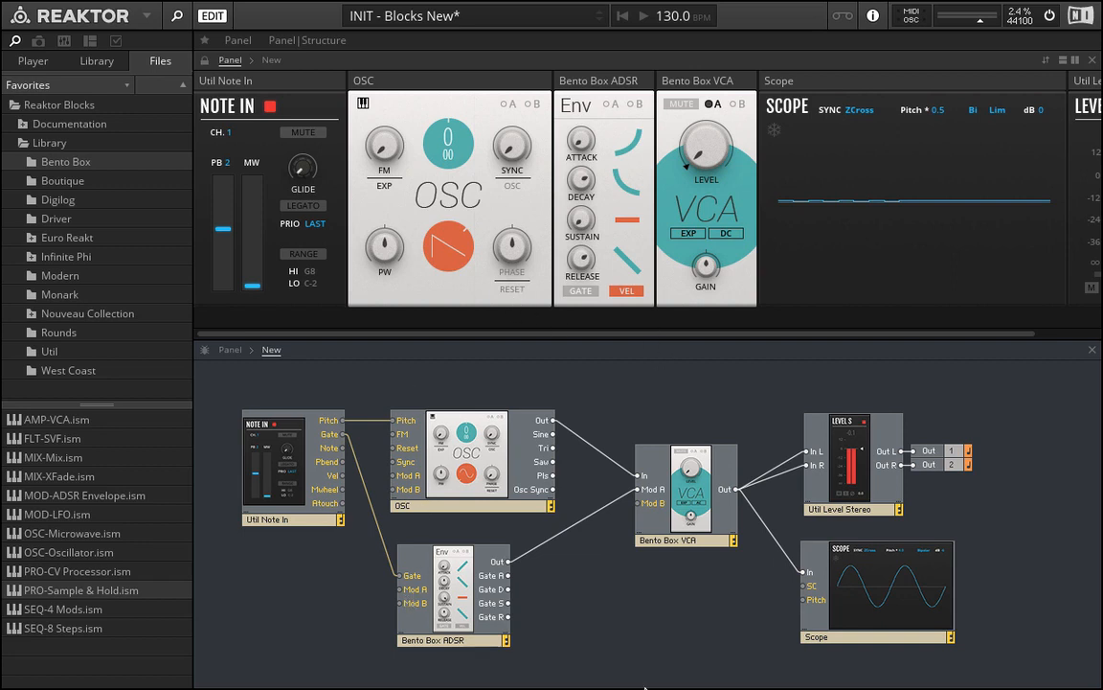
mouse_move(630, 671)
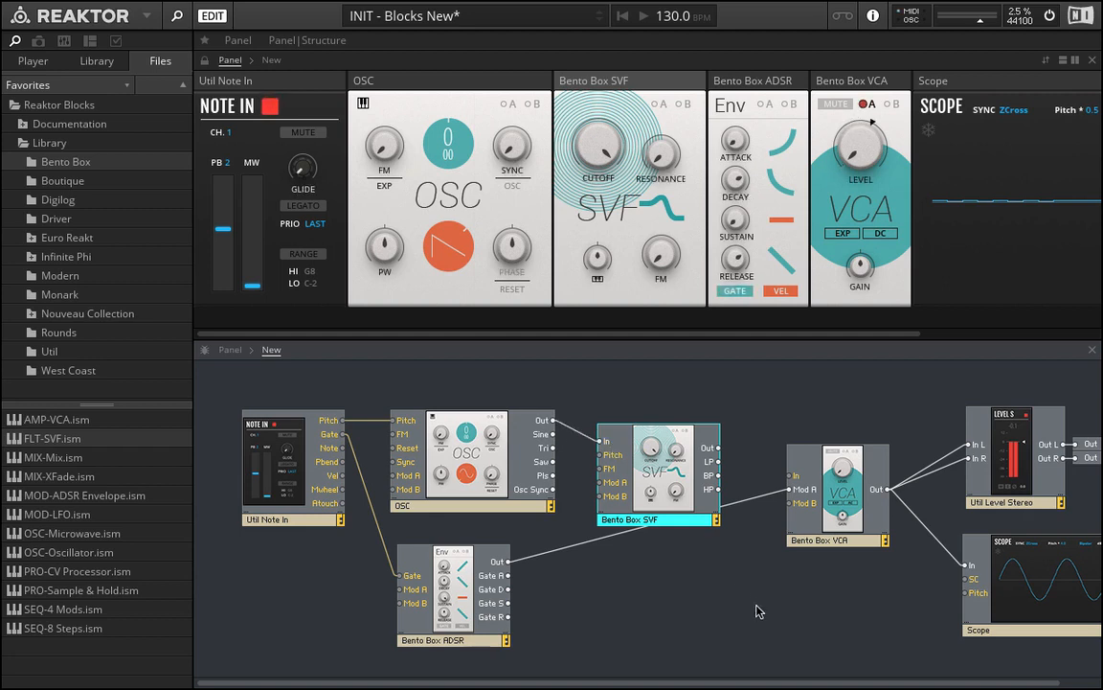
- Deselect the newly inserted Bento Box SVF filter block
left_click(658, 469)
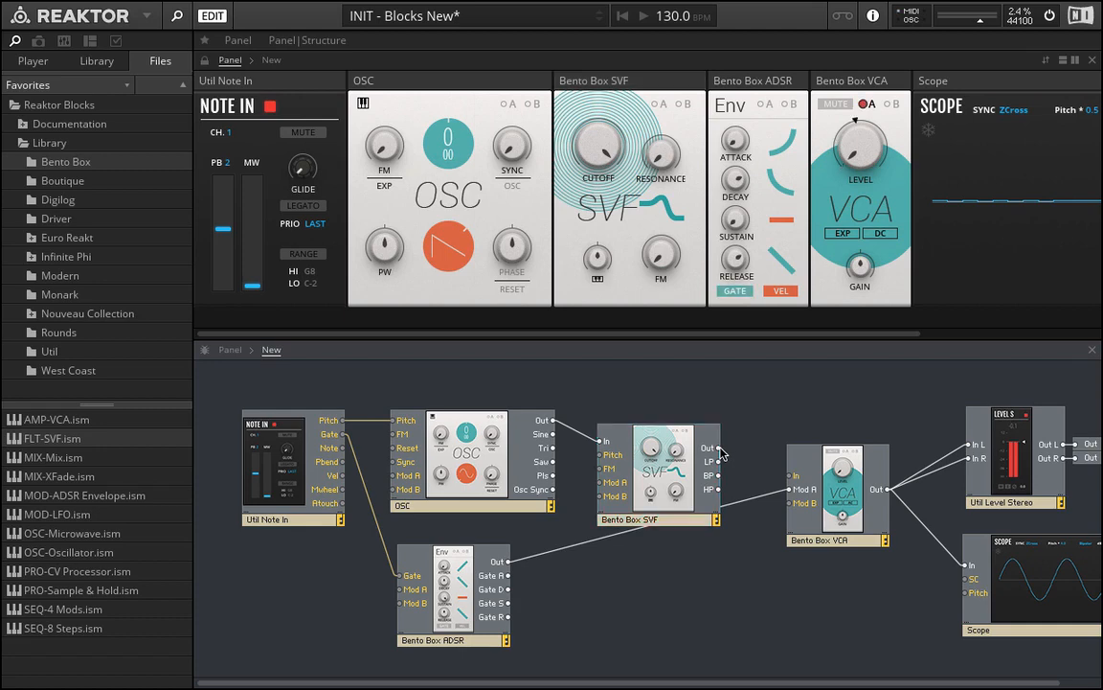
mouse_move(714, 447)
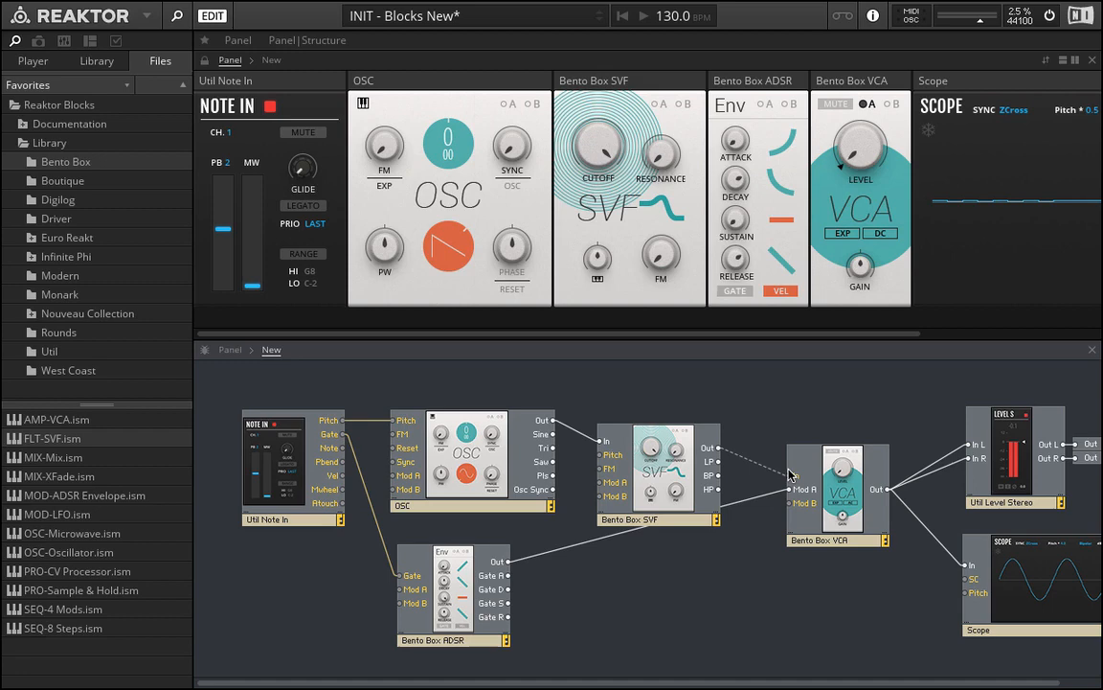
mouse_move(803, 537)
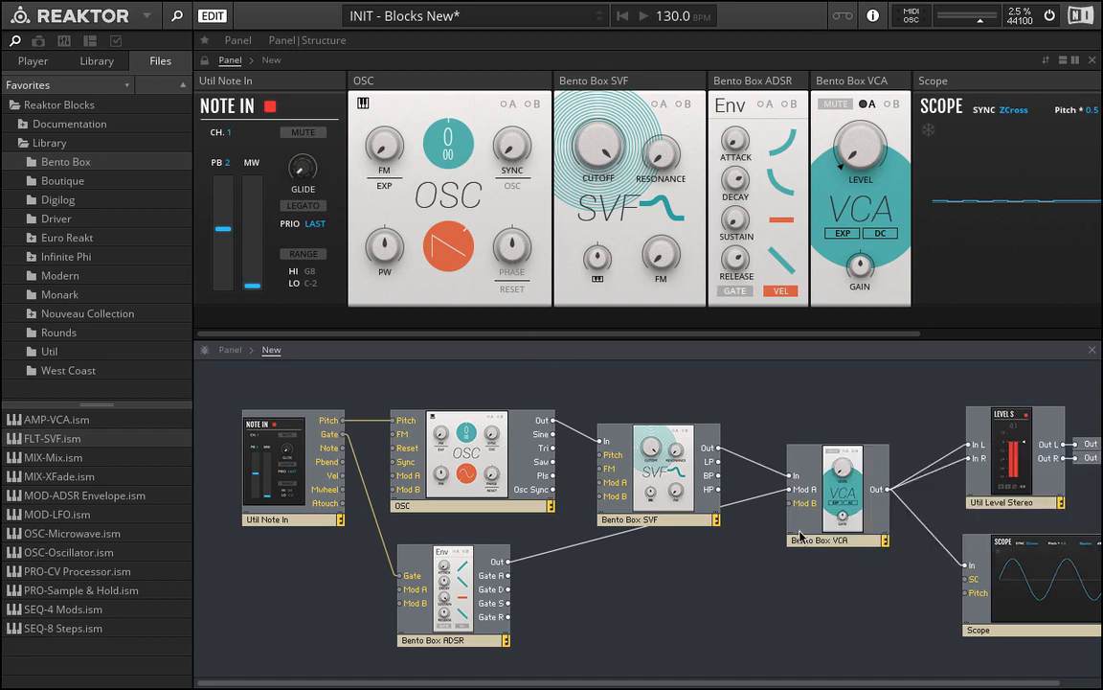
mouse_move(598, 149)
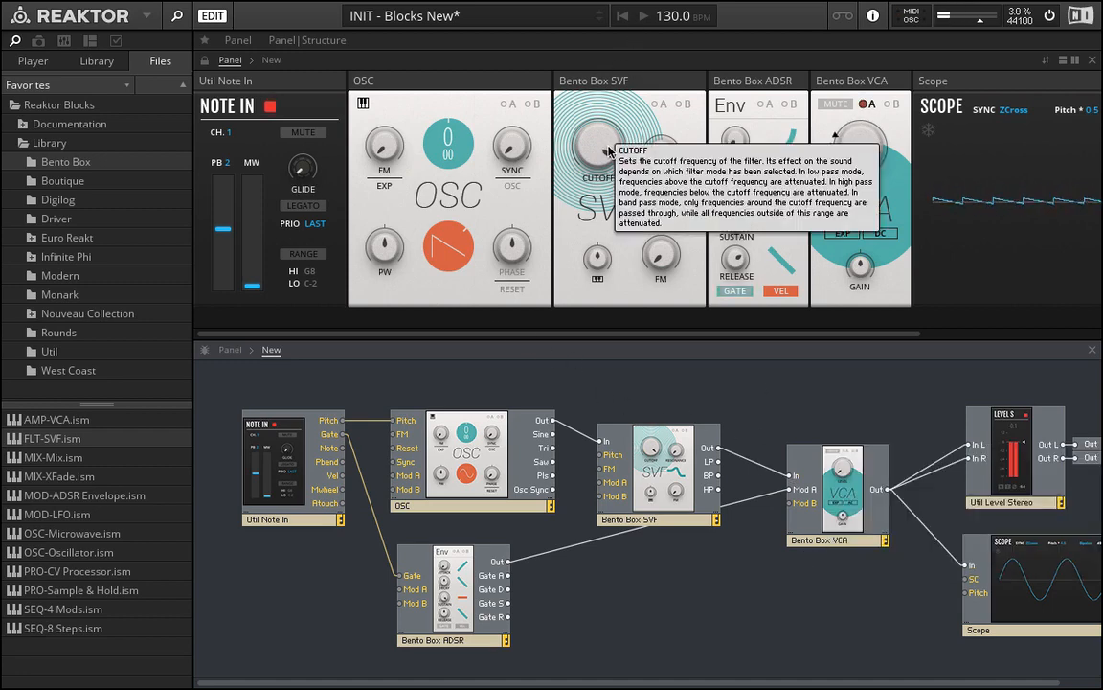
mouse_move(587, 319)
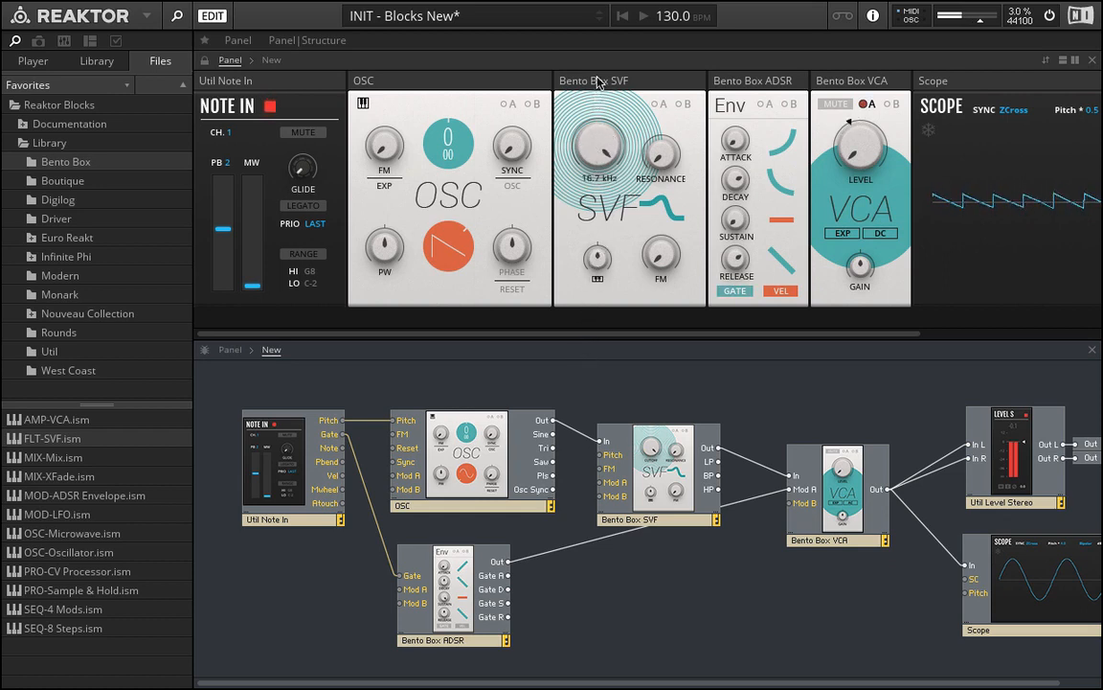
left_click_drag(599, 144, 598, 167)
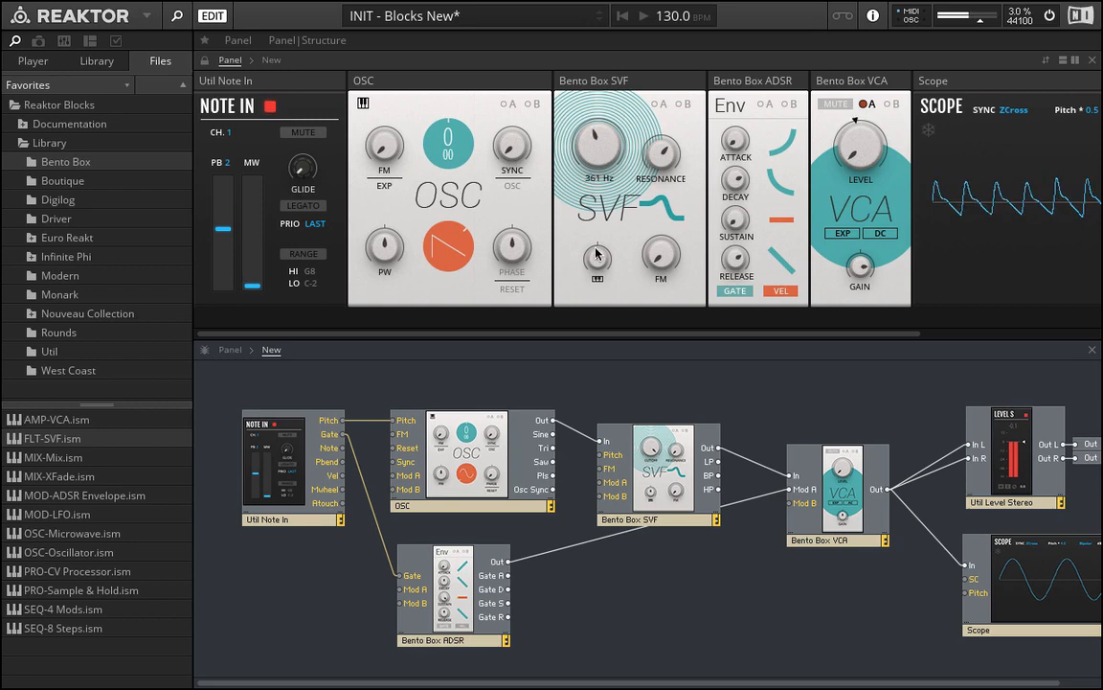
left_click_drag(597, 149, 572, 185)
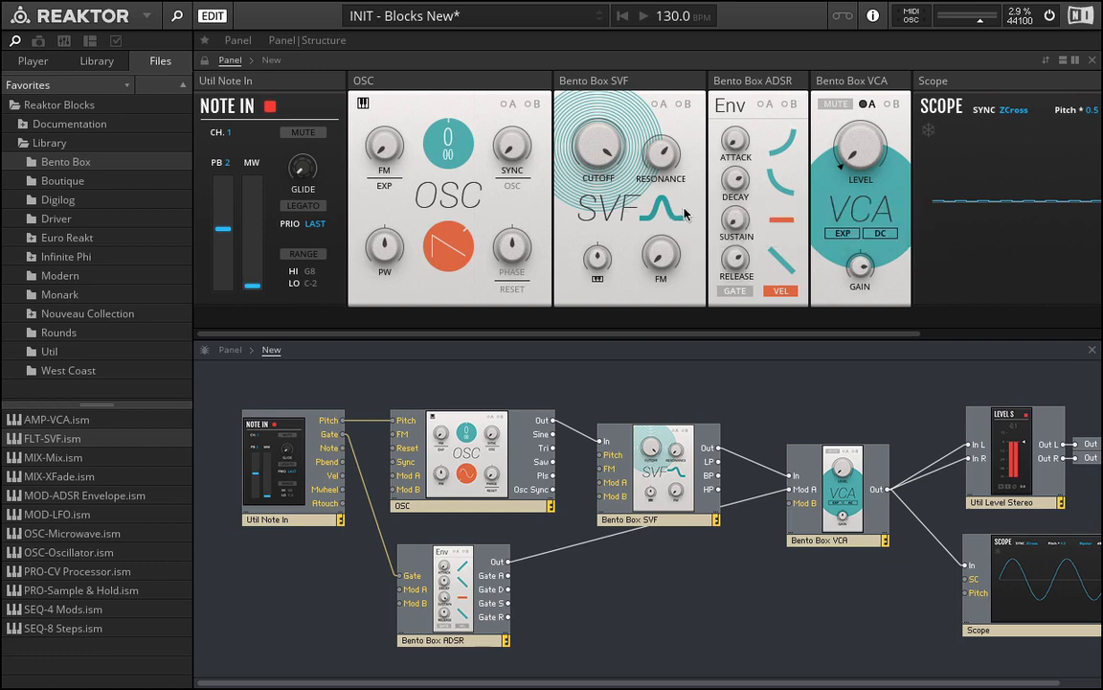
left_click_drag(597, 148, 598, 134)
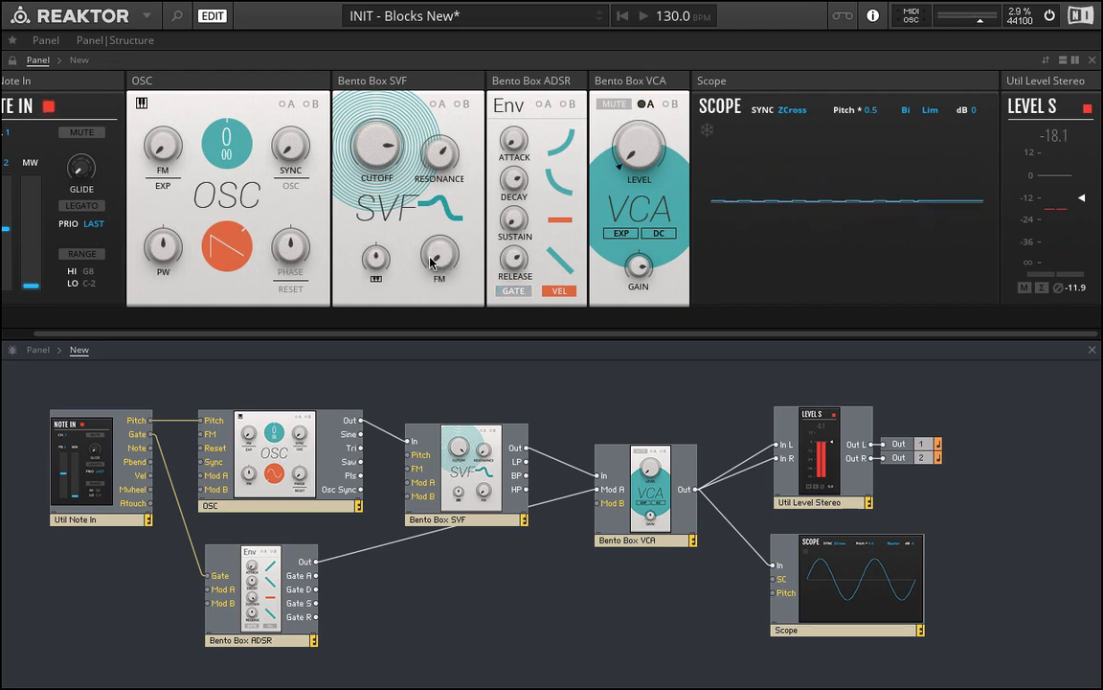
mouse_move(439, 259)
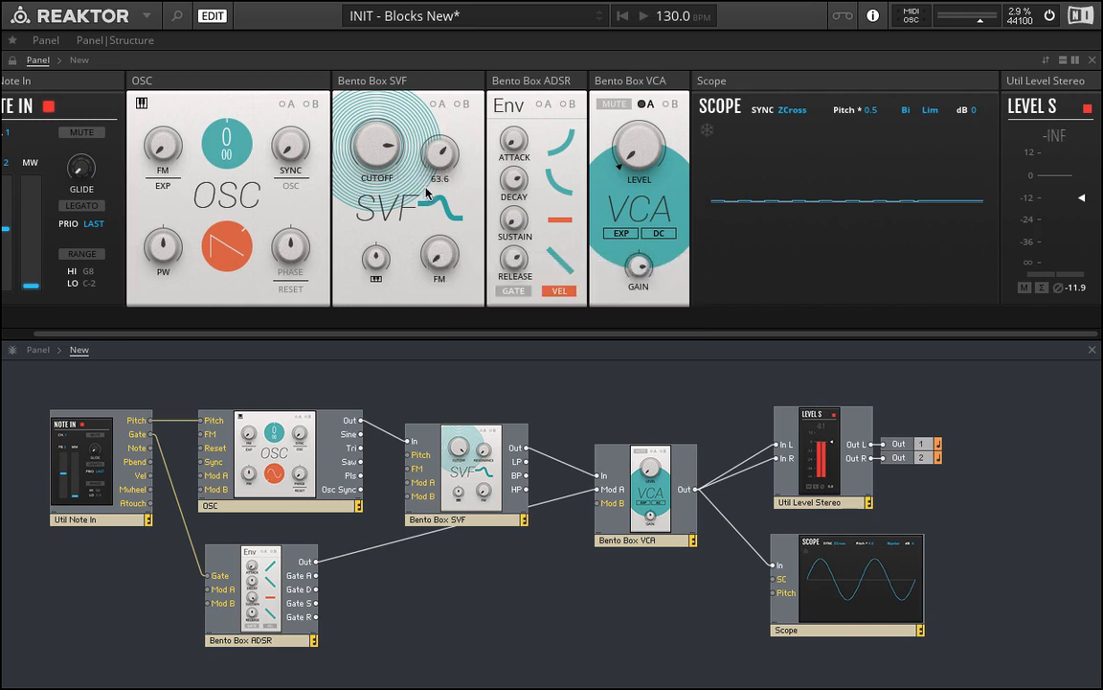
- Raise the SVF resonance, then deselect in the Structure view
left_click_drag(440, 148, 439, 134)
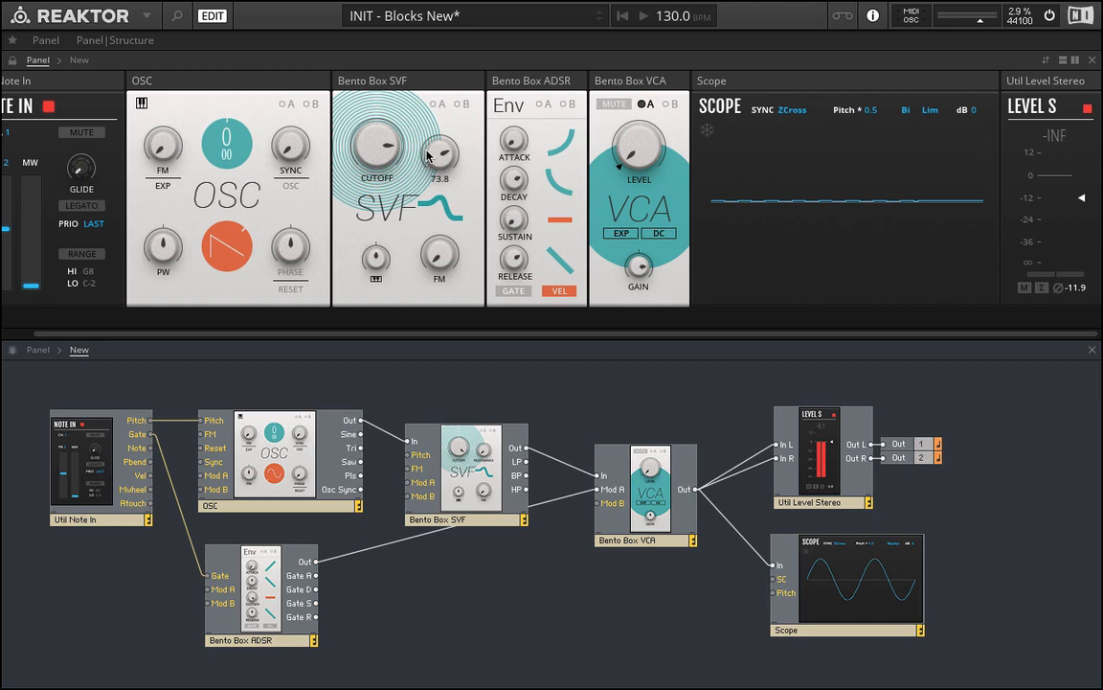
left_click(466, 469)
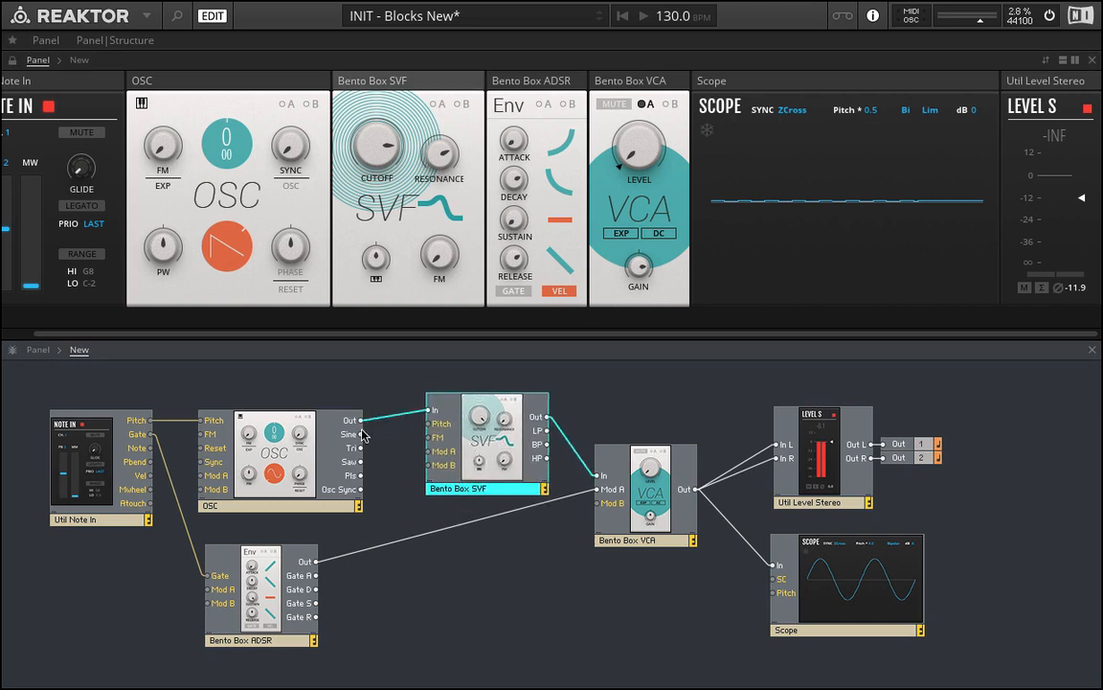
mouse_move(386, 438)
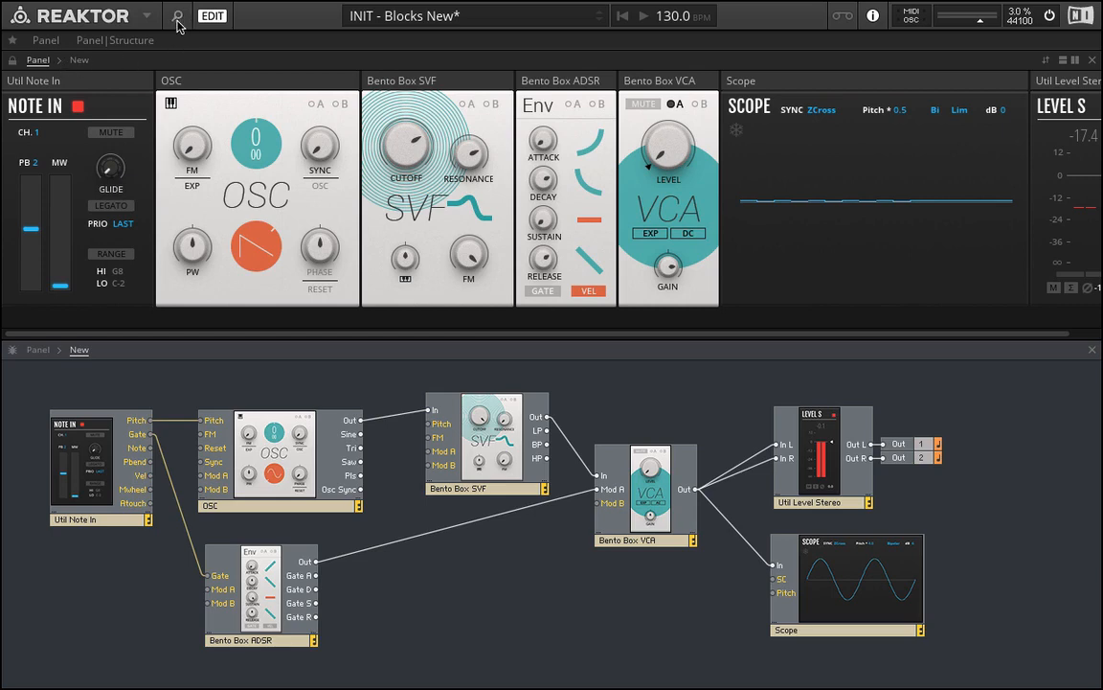
- Add a second oscillator from the browser and name it 'FM Modulator'
left_click(178, 16)
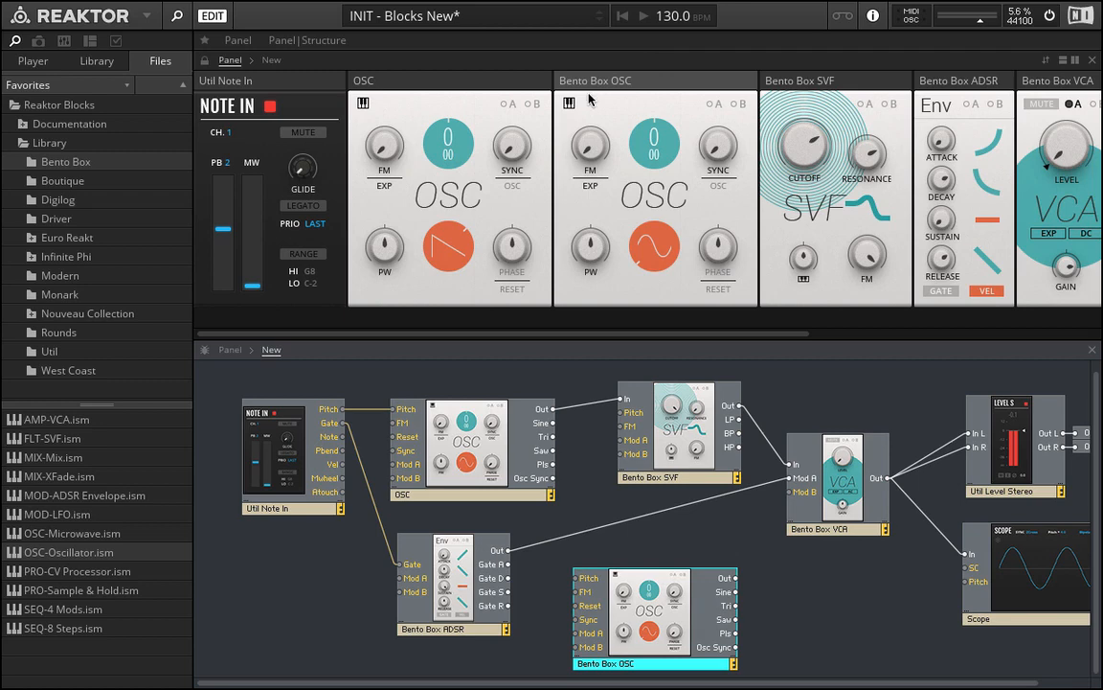
mouse_move(602, 662)
type("FM Carri")
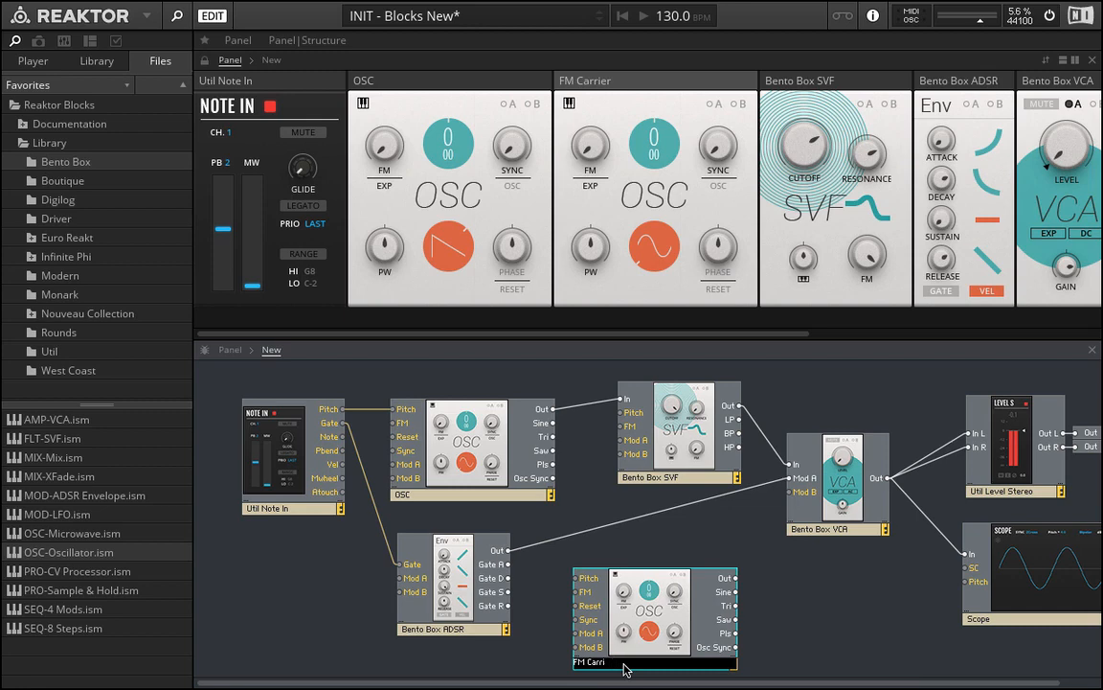
type("FM Modulato")
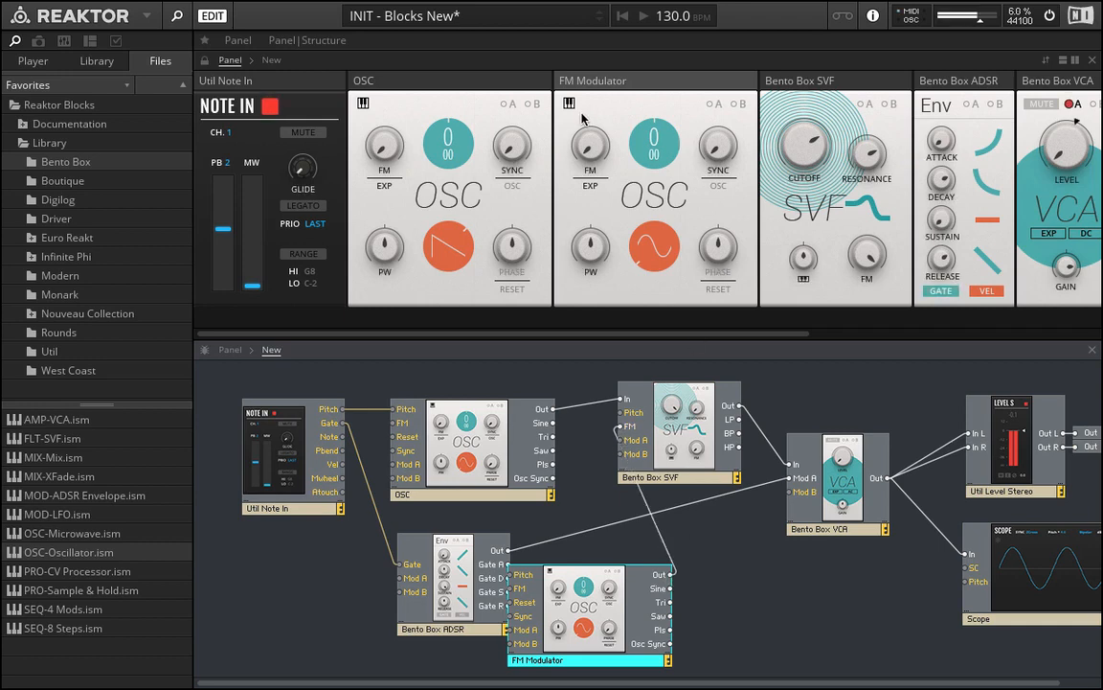
- Tune the FM Modulator's pitch up to about 1.10 kHz
left_click_drag(654, 143, 654, 125)
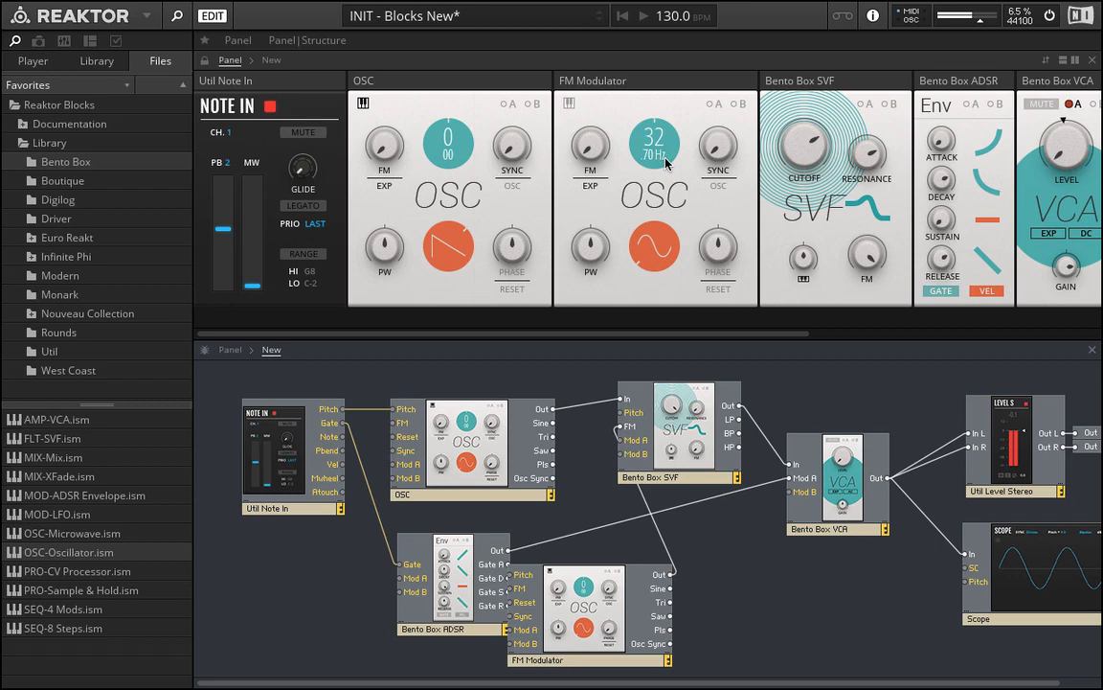
left_click_drag(655, 139, 675, 268)
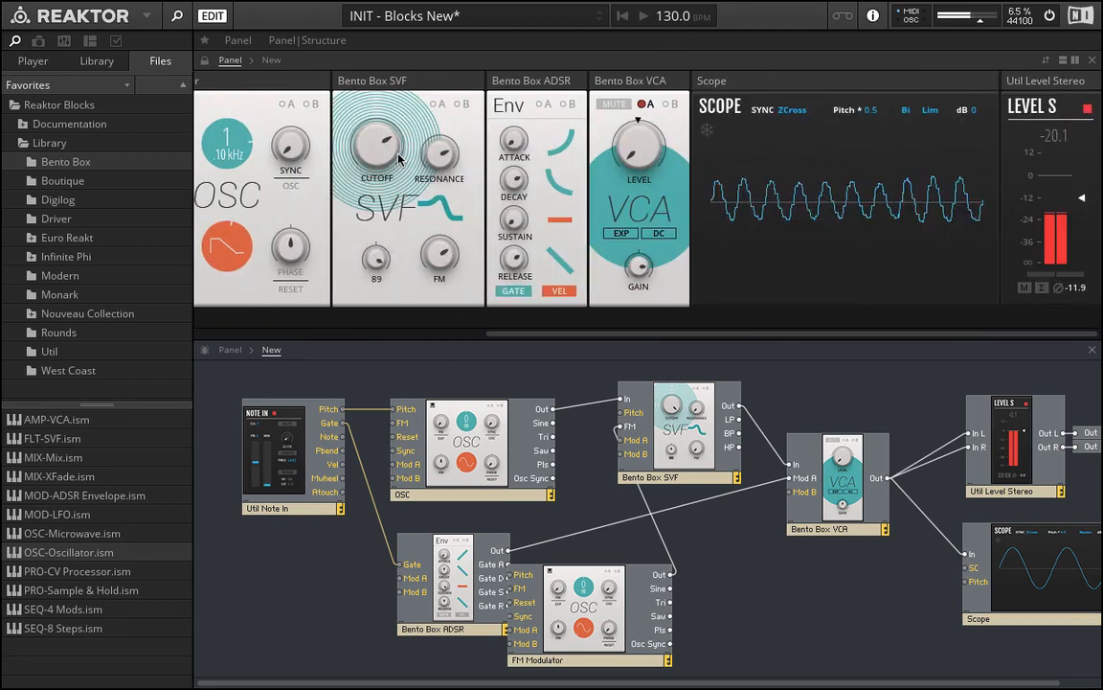
mouse_move(376, 259)
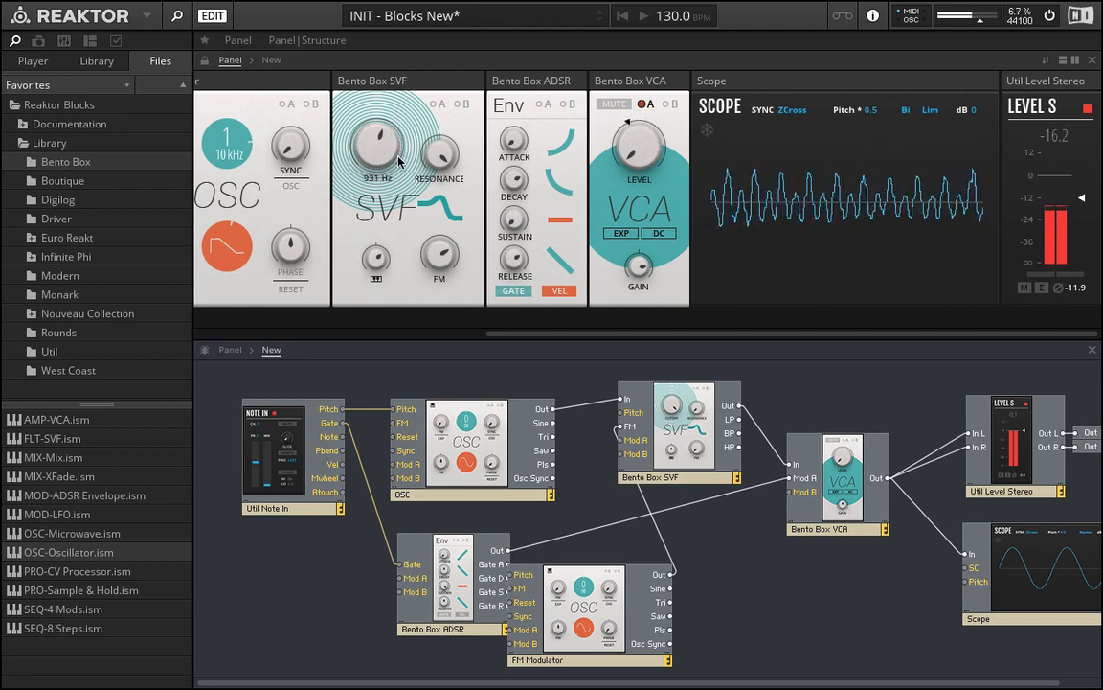
- Drag the SVF Cutoff knob up to about 3.06 kHz
left_click_drag(375, 143, 393, 297)
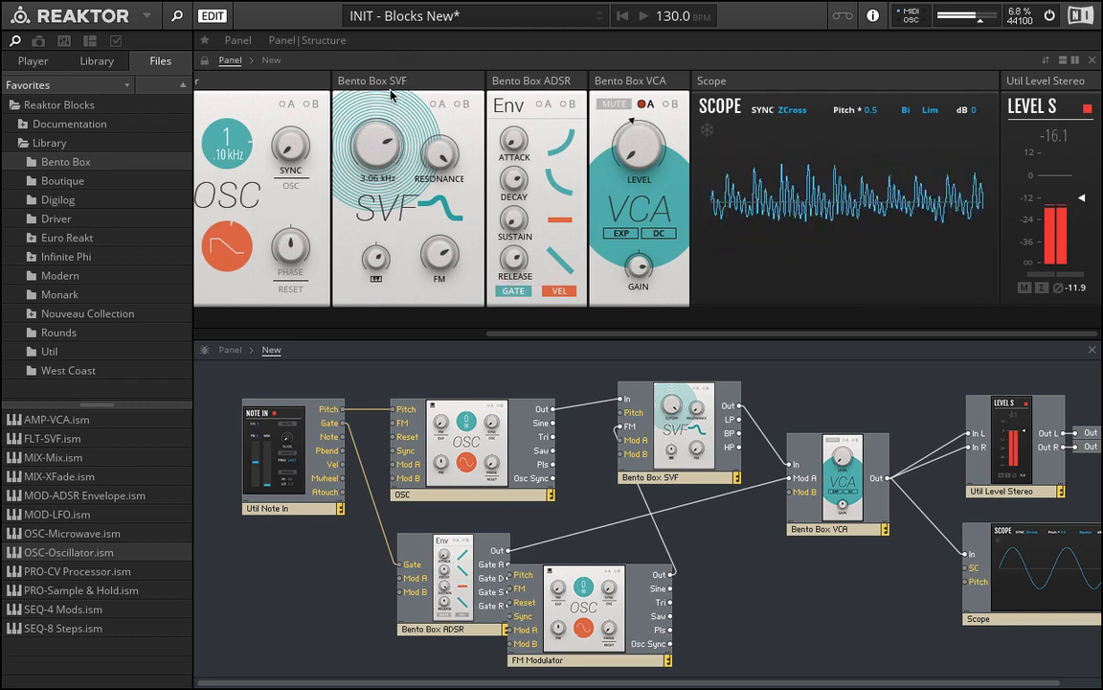
mouse_move(376, 143)
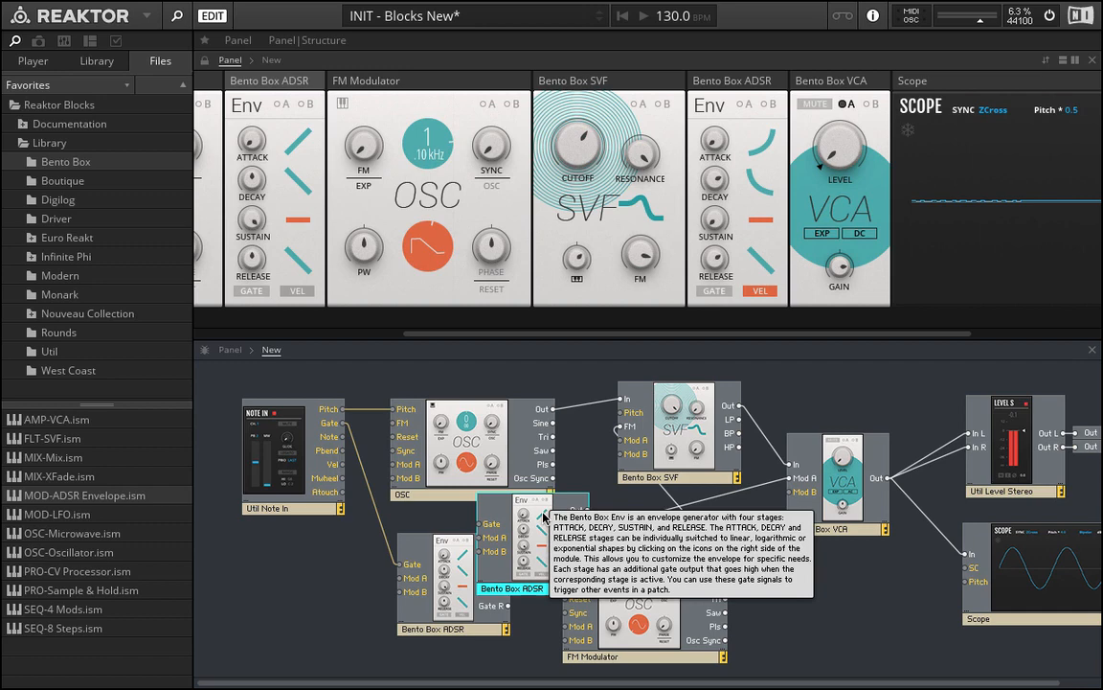
mouse_move(736, 132)
type("FILTER")
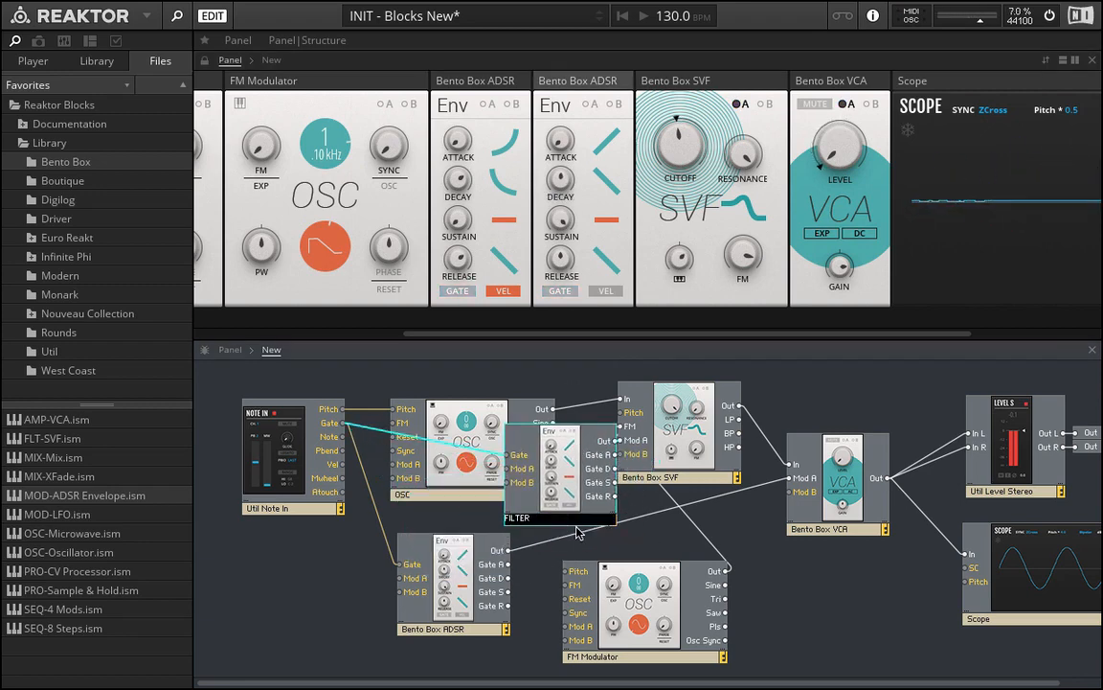
- Name the envelope FILTER ADSR, with attack near 236 ms and decay around 24 ms
type("ADSR\\")
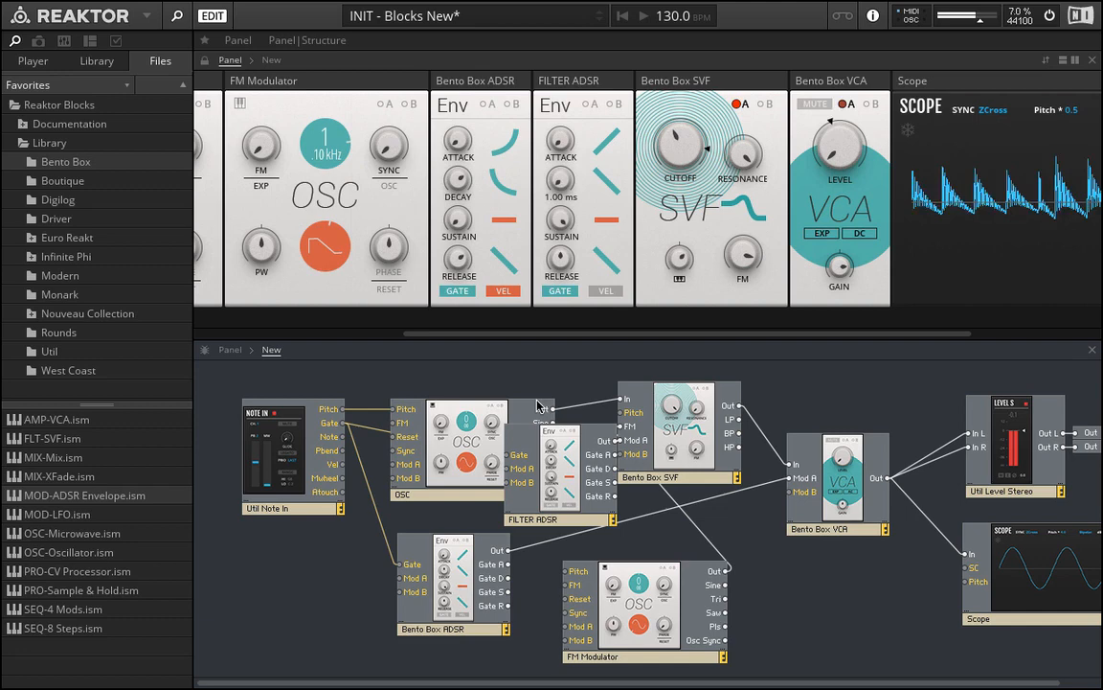
left_click_drag(561, 177, 560, 192)
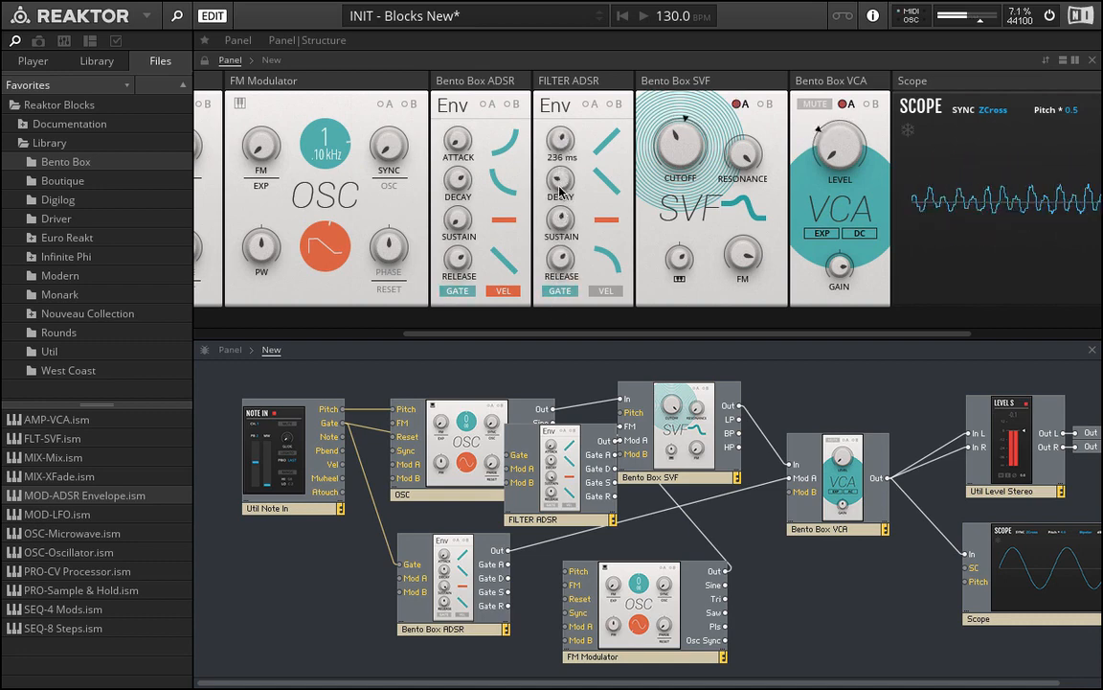
mouse_move(562, 182)
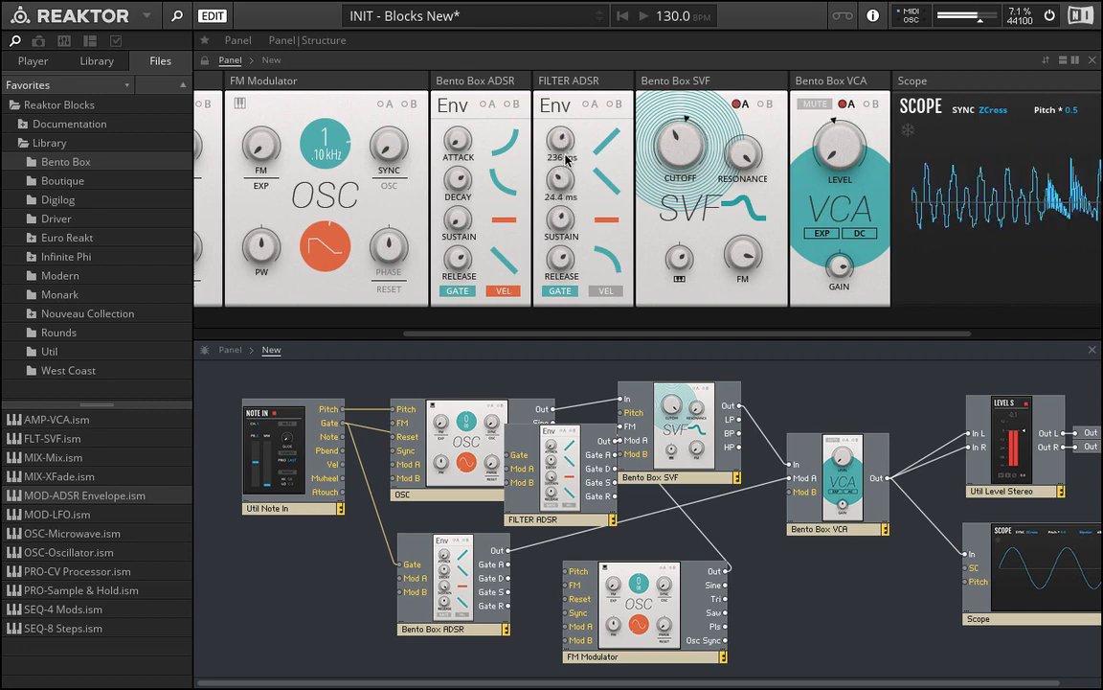
left_click_drag(560, 142, 575, 201)
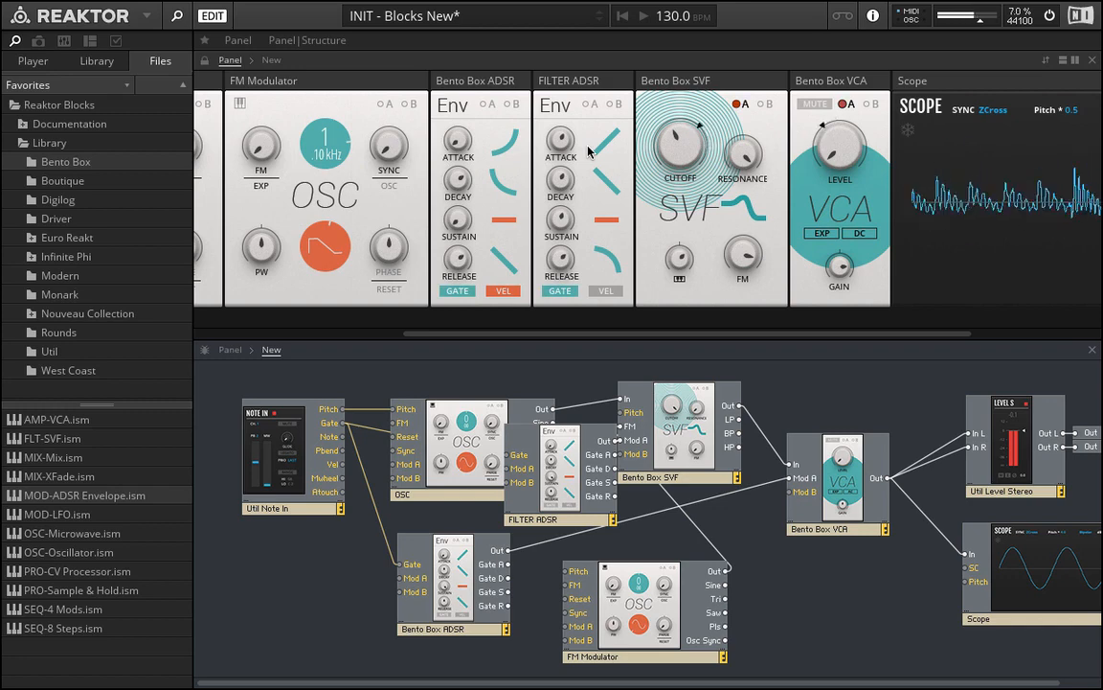
- Add the Bento Box LFO from the library and adjust its base frequency
left_click(568, 81)
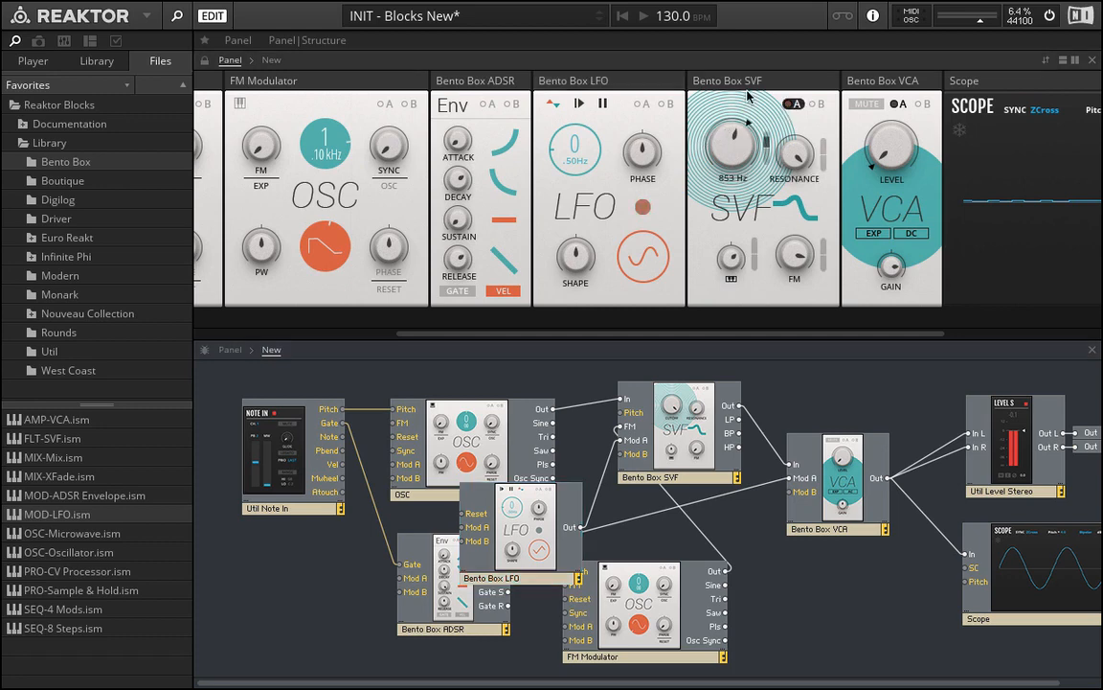
mouse_move(733, 144)
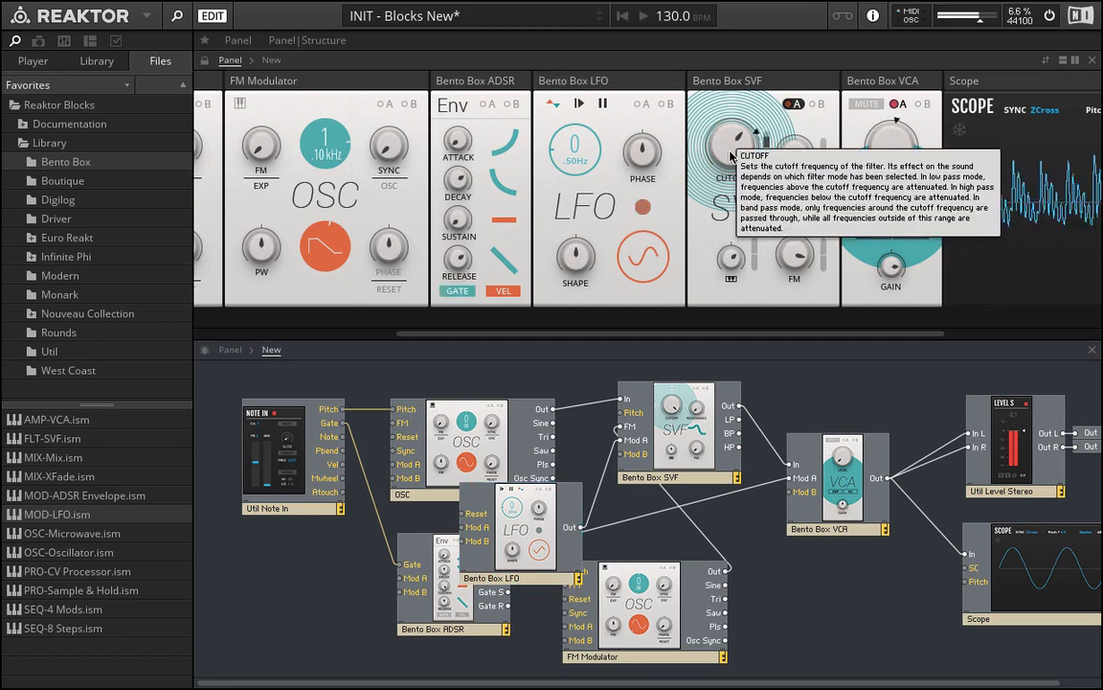
mouse_move(621, 195)
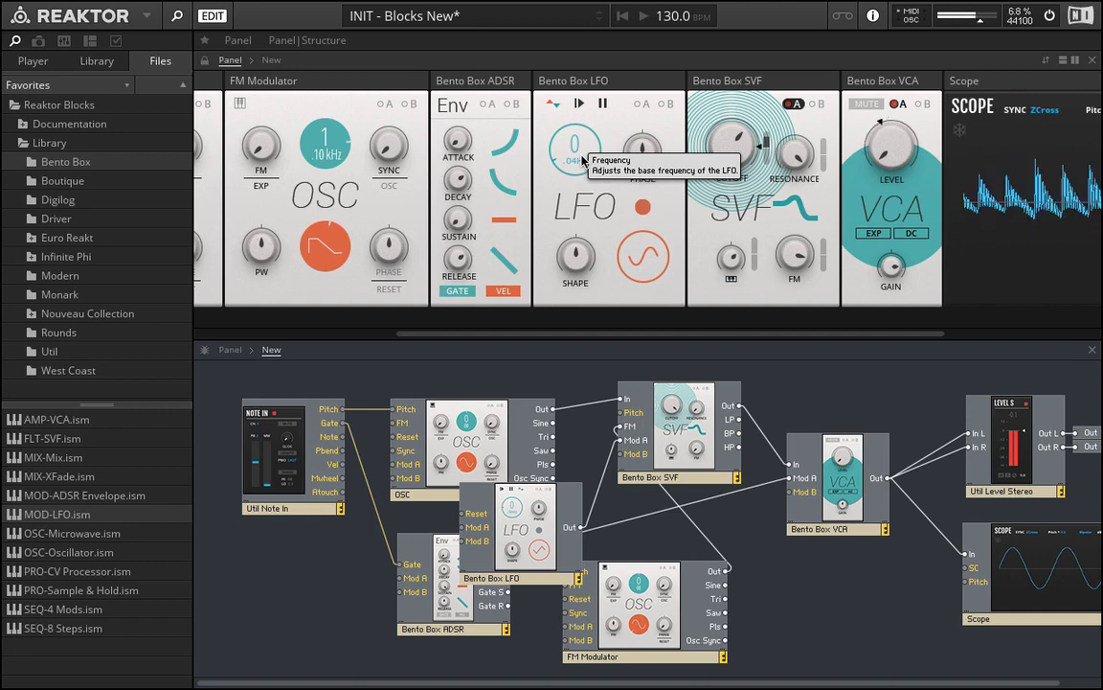
left_click(643, 16)
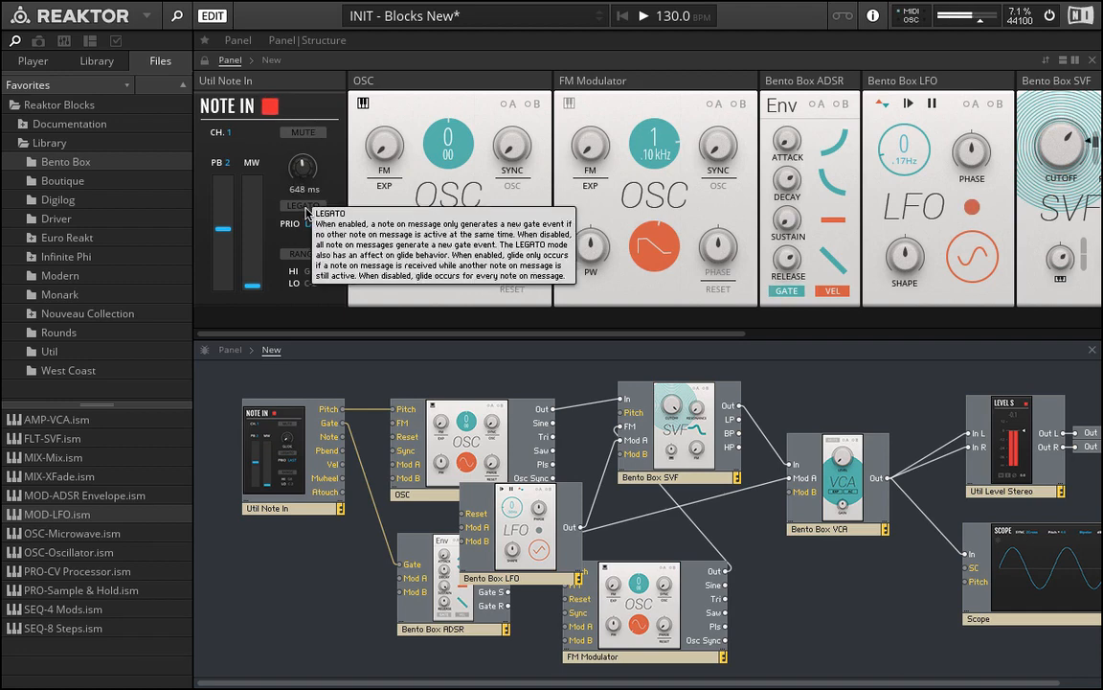
mouse_move(311, 141)
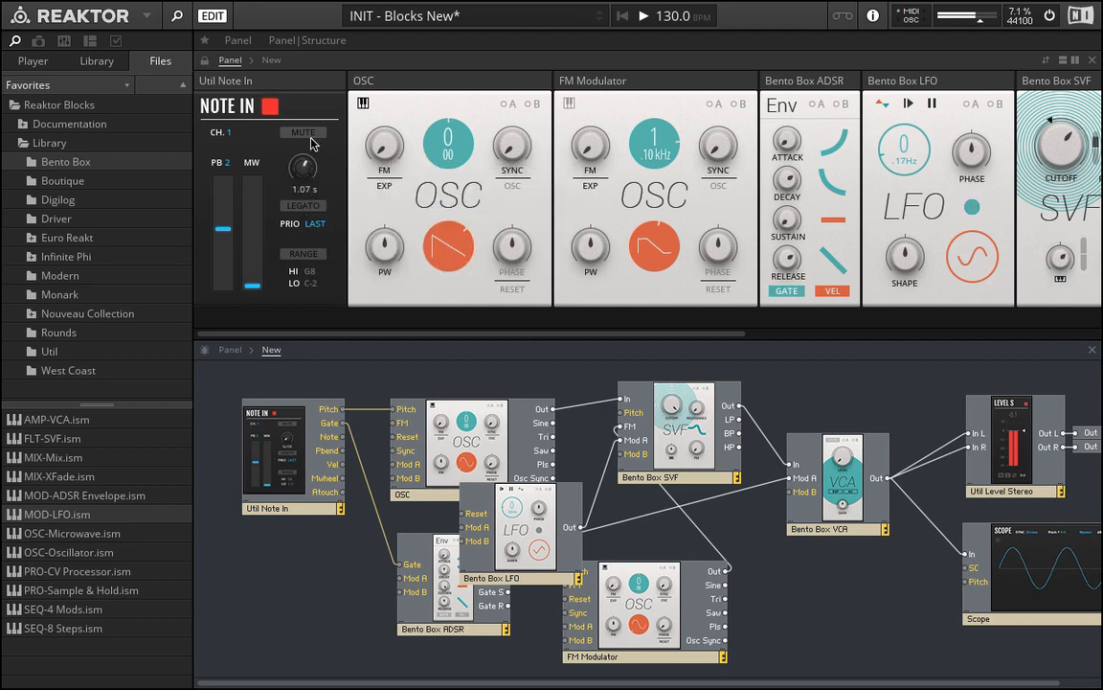
- Toggle Legato on Note In and set Glide to 300 ms
left_click(302, 205)
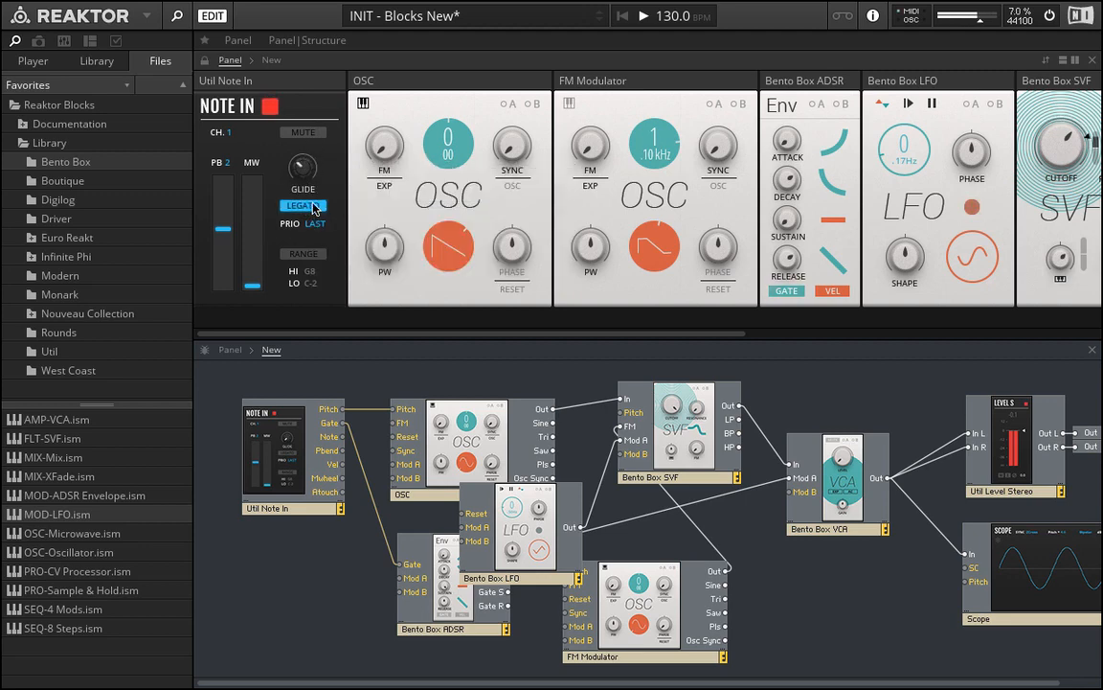
mouse_move(298, 205)
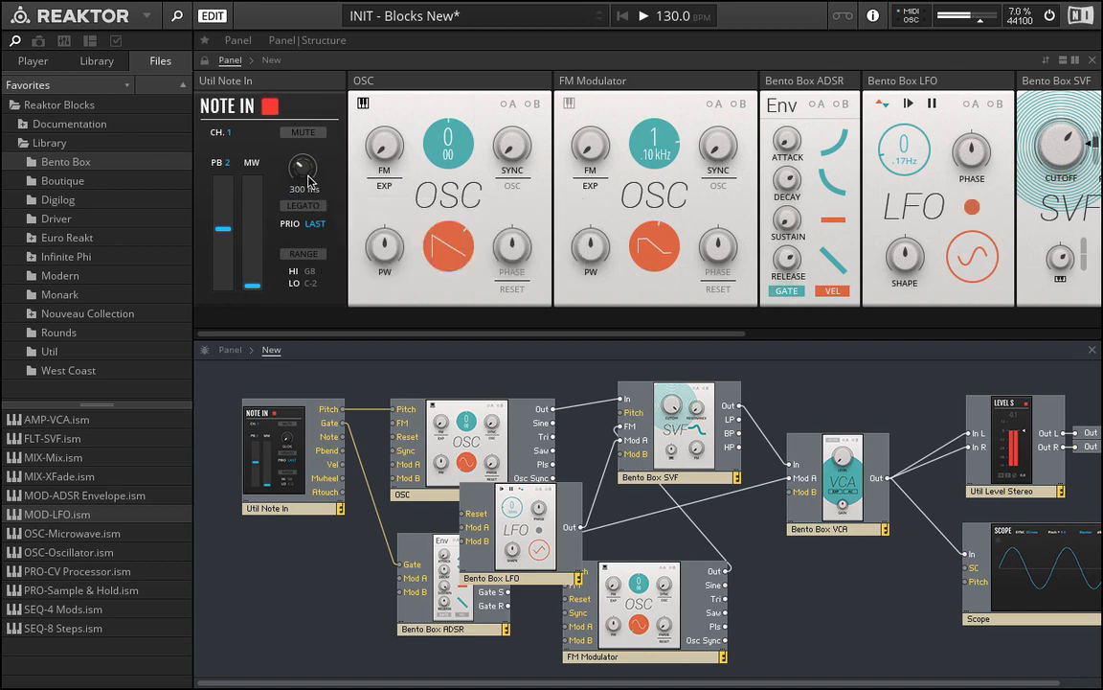
left_click_drag(303, 168, 302, 249)
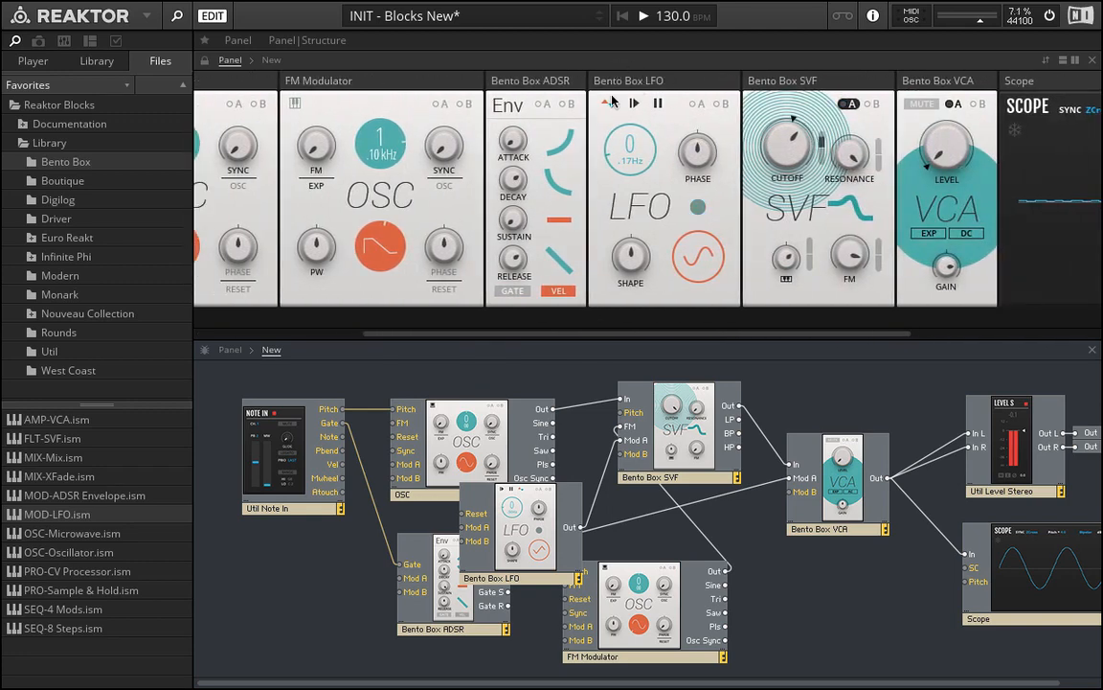
- Drag the LFO Frequency knob up from 0.17 Hz to 0.47 Hz
left_click_drag(788, 144, 793, 135)
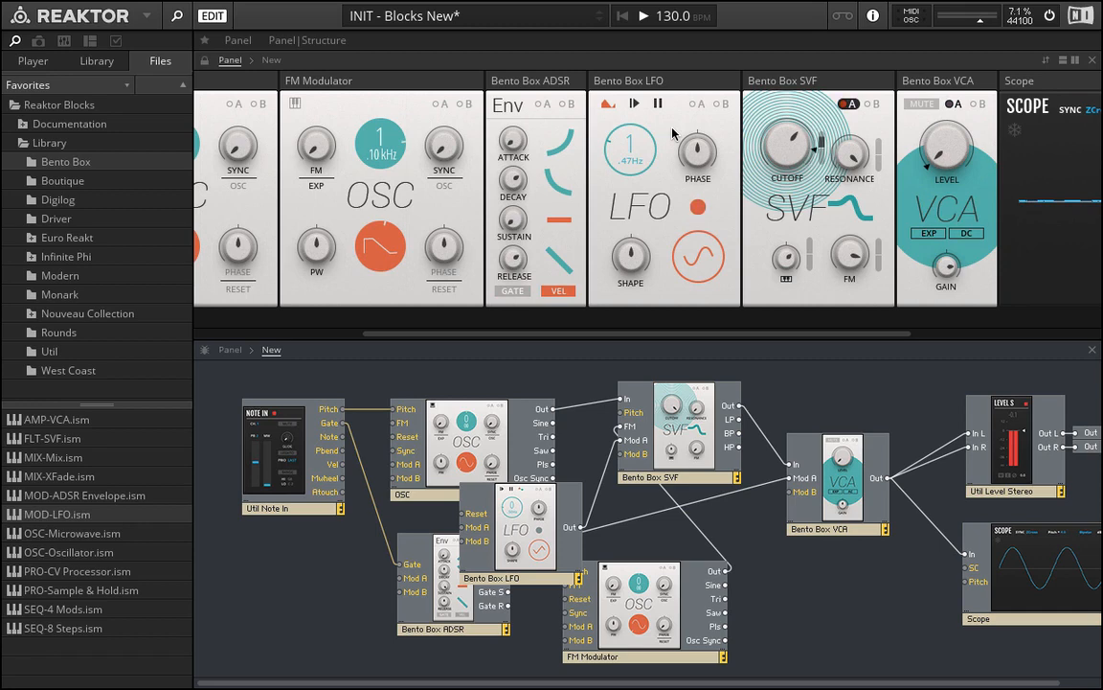
- Set SVF resonance to 91 and switch its modulation assignment to B
left_click_drag(850, 259, 850, 254)
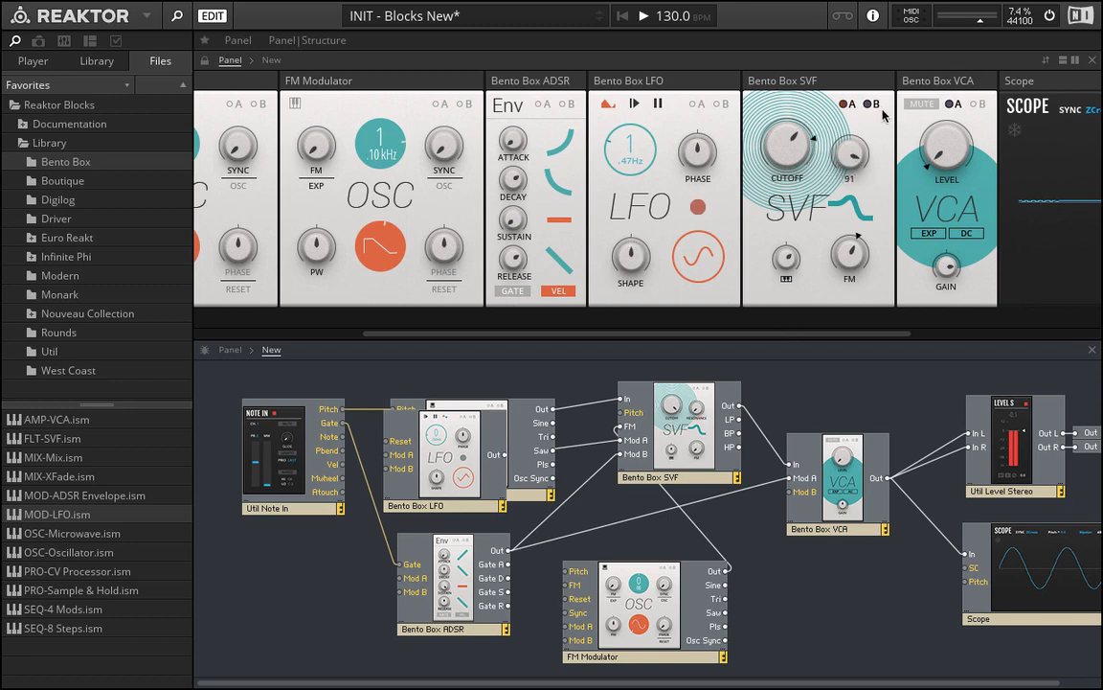
left_click(867, 103)
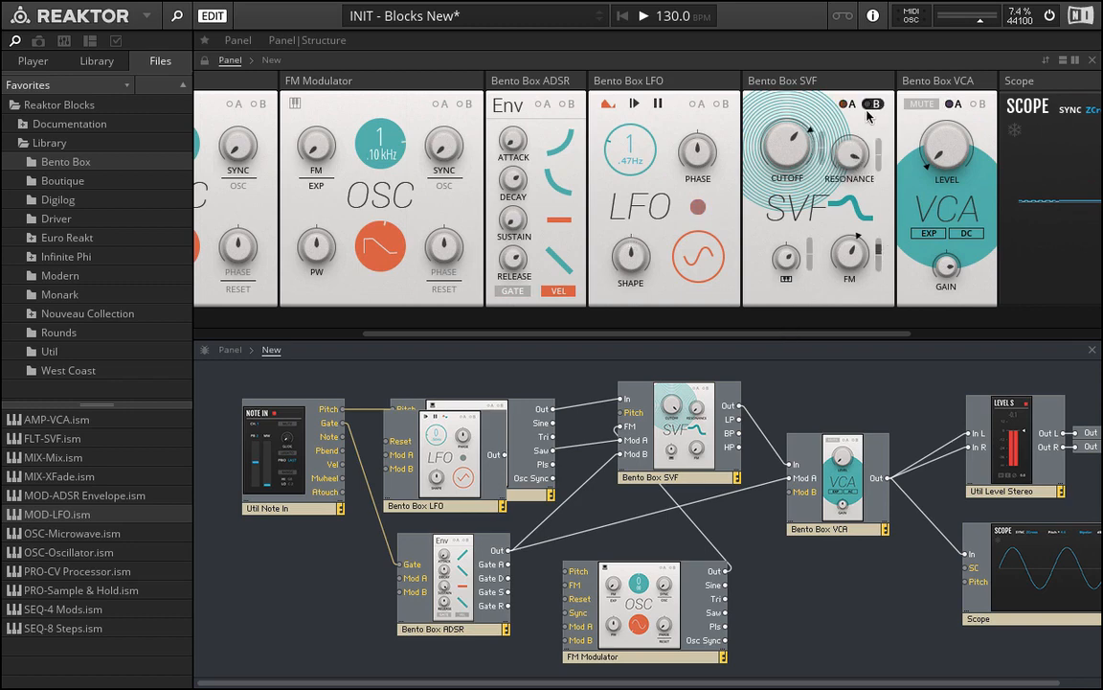